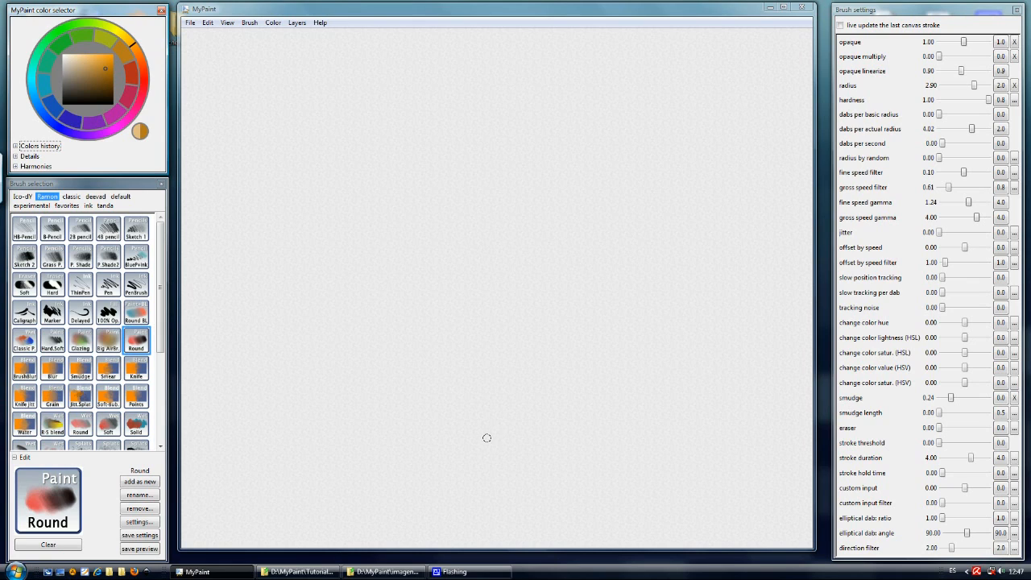
Step: Paint a solid brown square on the canvas with the Round brush
{"action": "left_click", "coordinate": [108, 313]}
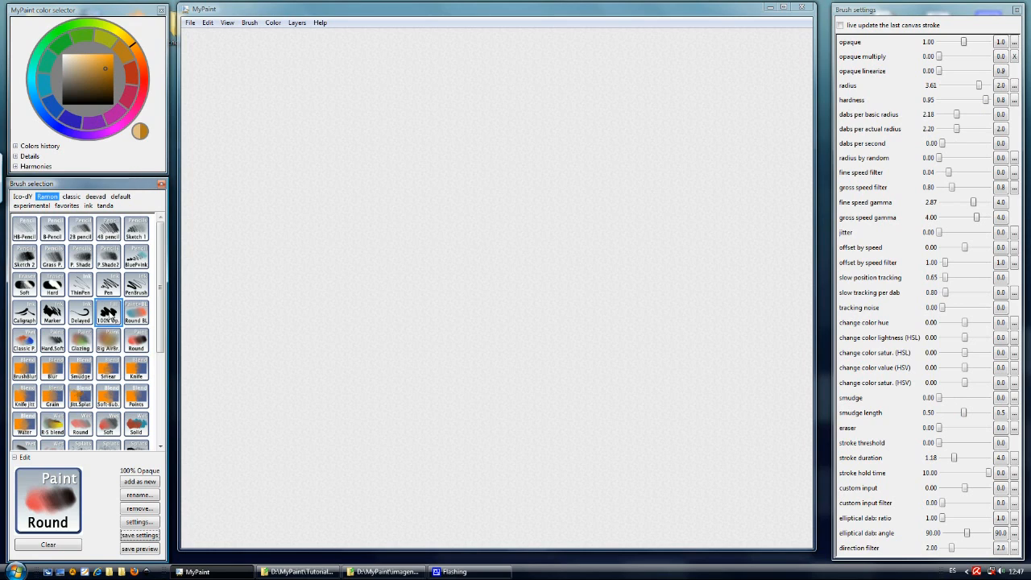
{"action": "mouse_move", "coordinate": [95, 89]}
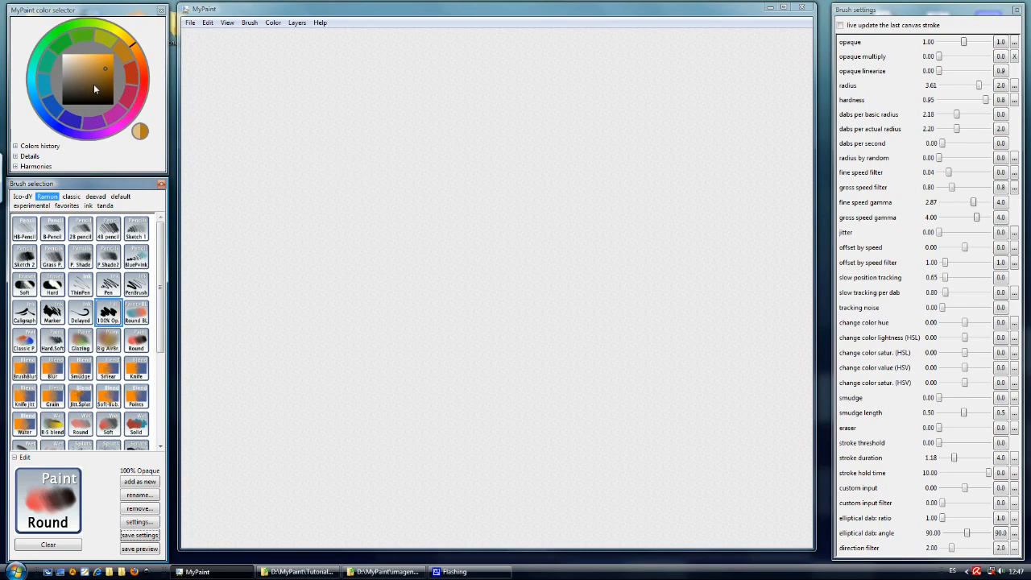
{"action": "left_click_drag", "start_coordinate": [274, 187], "coordinate": [396, 187]}
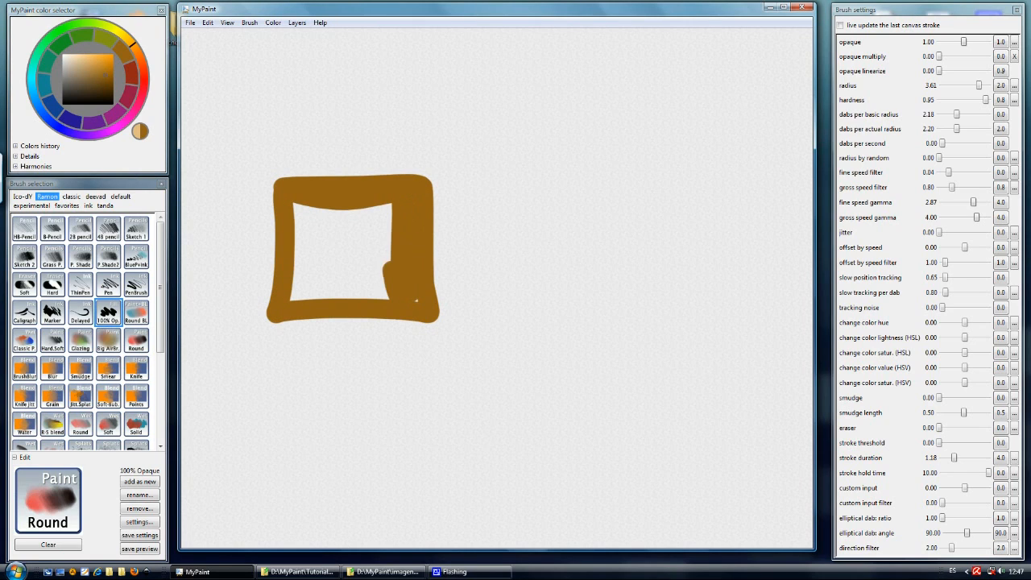
{"action": "left_click", "coordinate": [351, 248]}
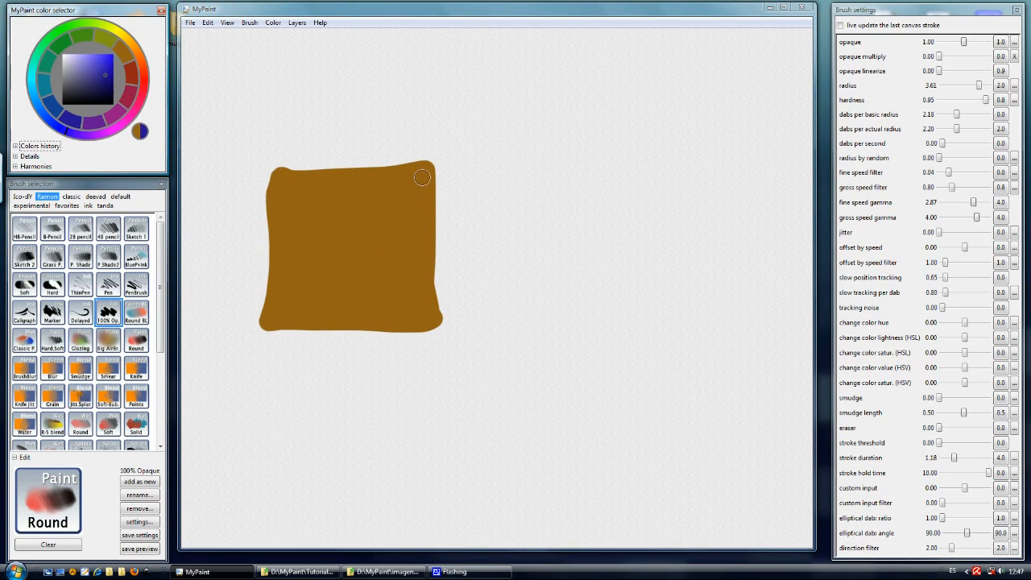
Step: Paint a blue block beside the brown one, then a yellow block across their seam
{"action": "left_click_drag", "start_coordinate": [427, 164], "coordinate": [454, 325]}
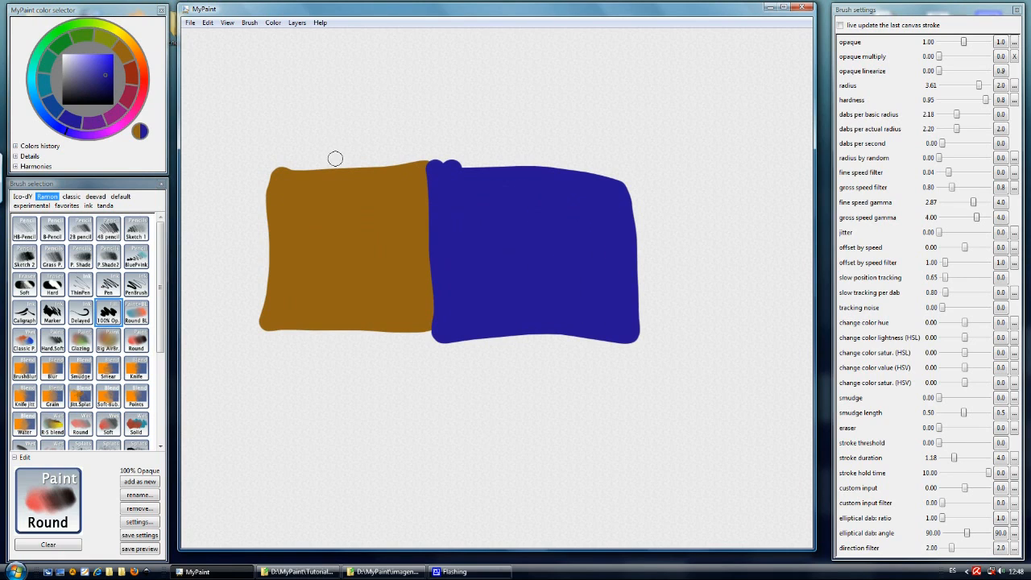
{"action": "left_click", "coordinate": [121, 39]}
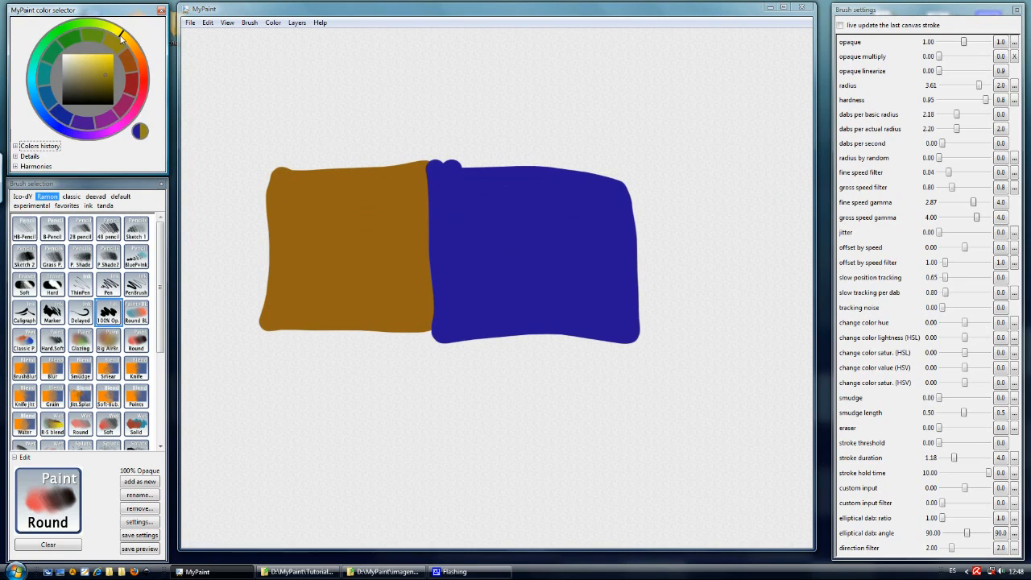
{"action": "left_click_drag", "start_coordinate": [274, 177], "coordinate": [438, 175]}
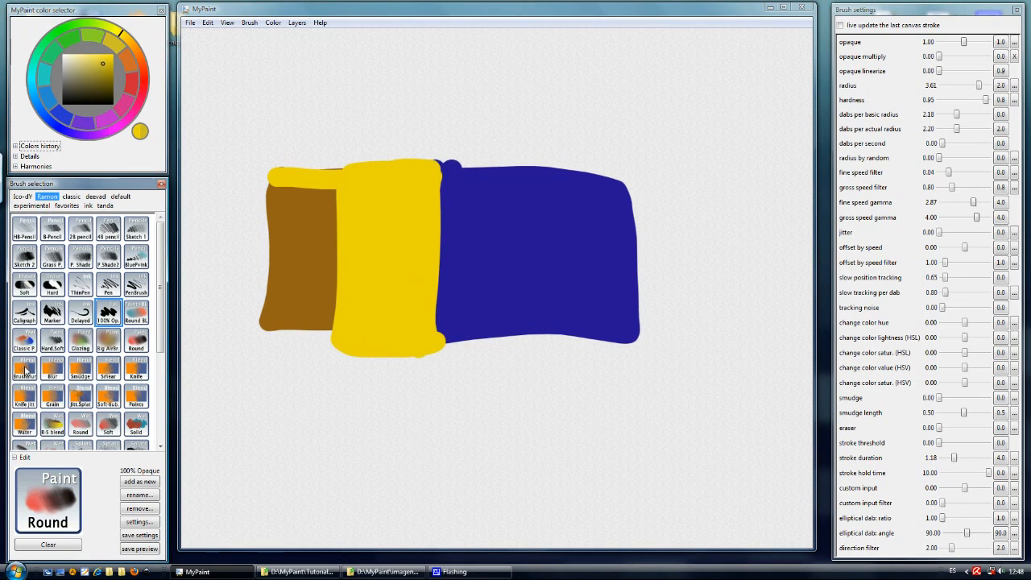
Step: Blur the brown-yellow border into a soft gradient and test a smear of yellow into blue
{"action": "left_click", "coordinate": [24, 364]}
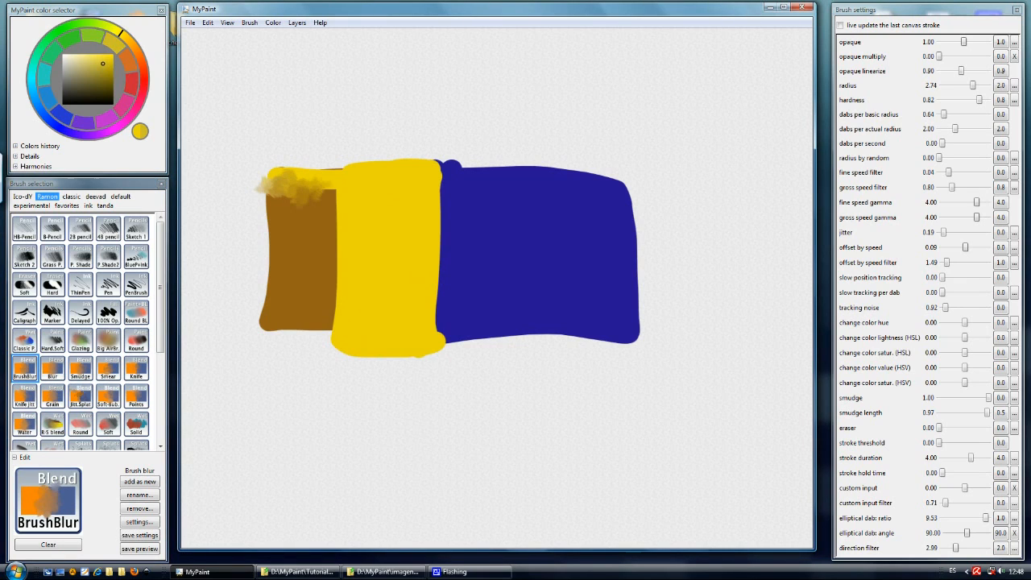
{"action": "left_click_drag", "start_coordinate": [331, 190], "coordinate": [330, 338]}
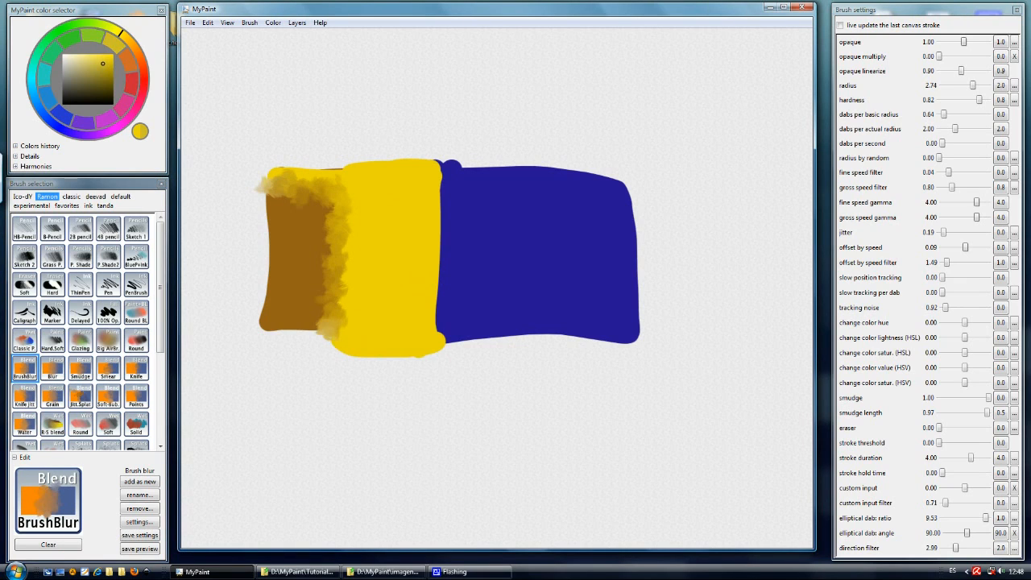
{"action": "left_click_drag", "start_coordinate": [273, 242], "coordinate": [265, 330]}
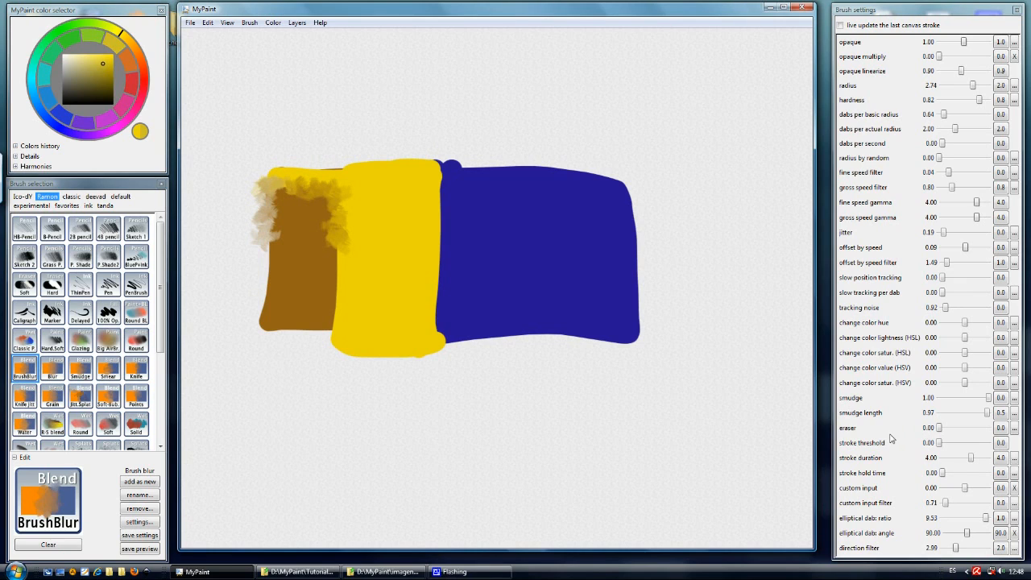
{"action": "mouse_move", "coordinate": [879, 448]}
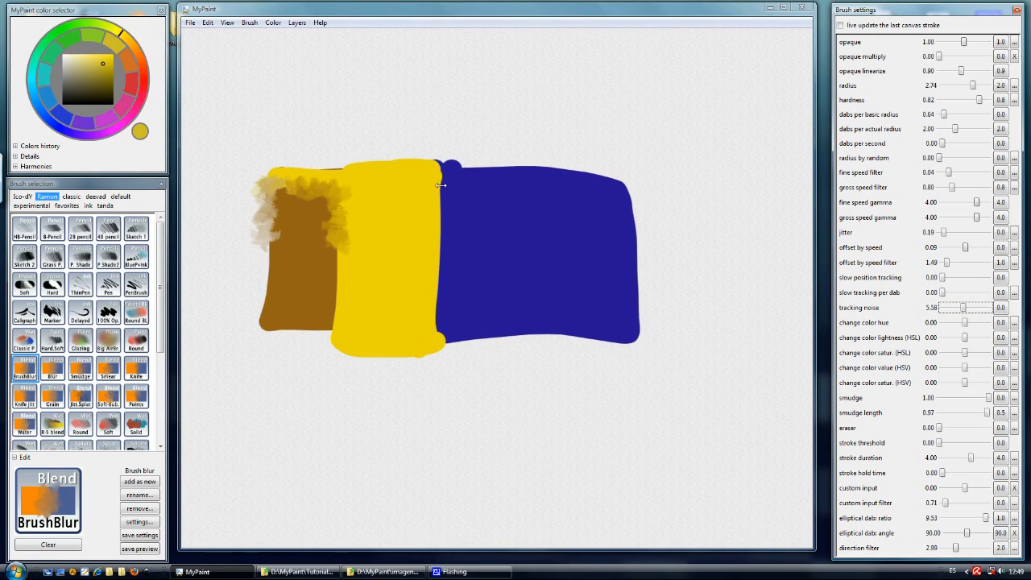
{"action": "mouse_move", "coordinate": [441, 245]}
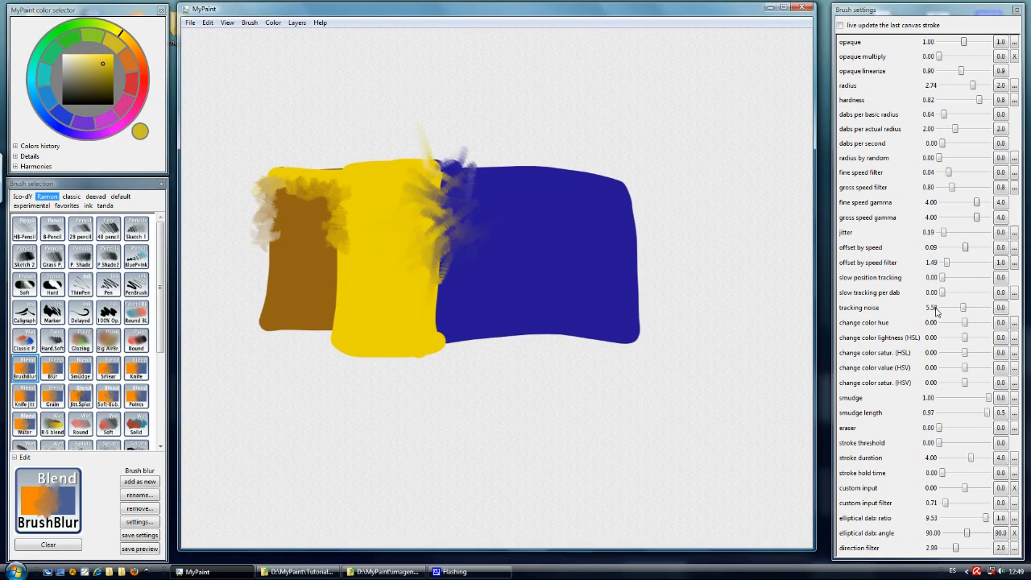
{"action": "left_click_drag", "start_coordinate": [974, 308], "coordinate": [949, 307]}
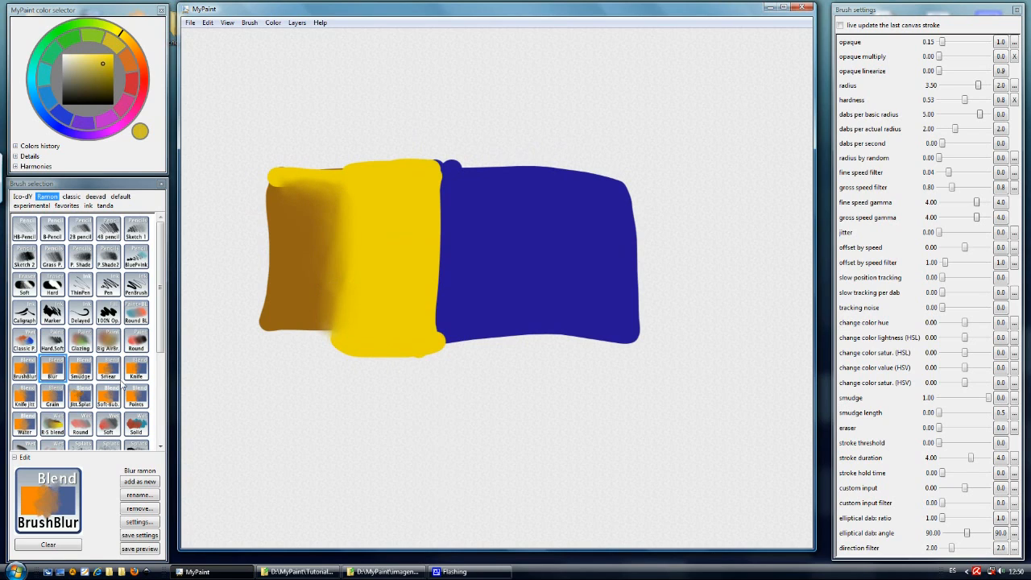
{"action": "left_click", "coordinate": [81, 368]}
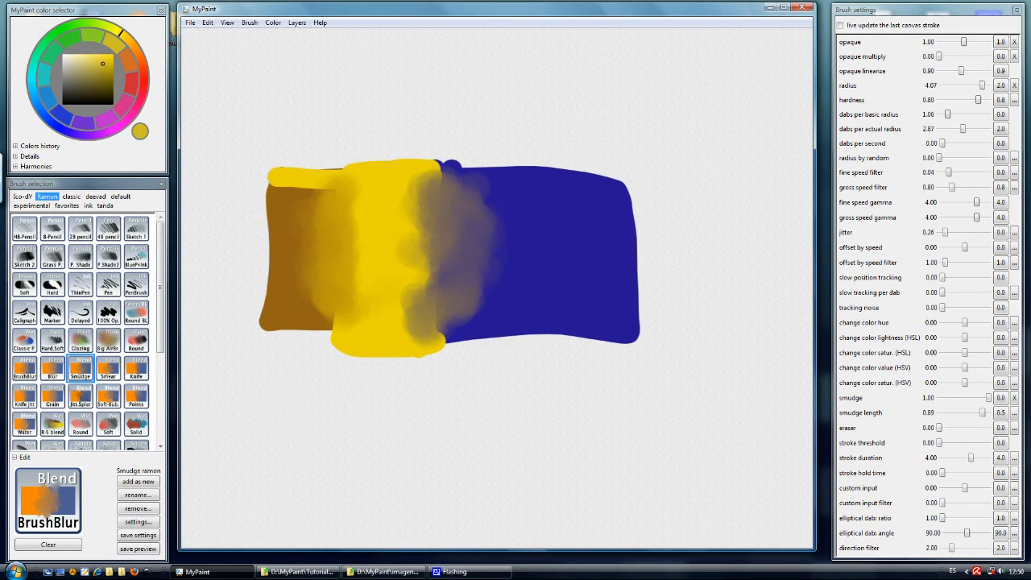
{"action": "left_click_drag", "start_coordinate": [419, 177], "coordinate": [499, 282]}
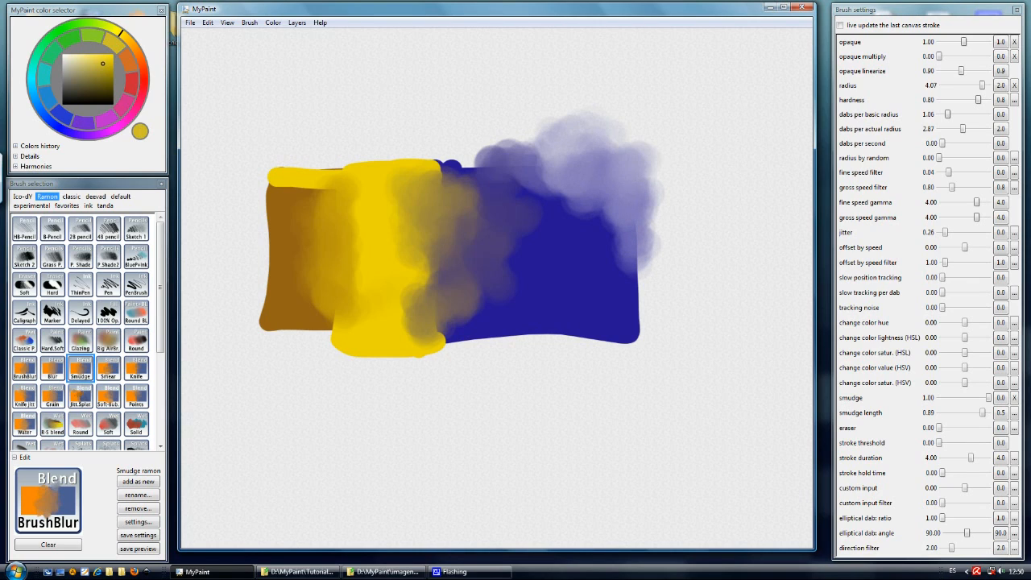
{"action": "left_click_drag", "start_coordinate": [604, 145], "coordinate": [560, 242]}
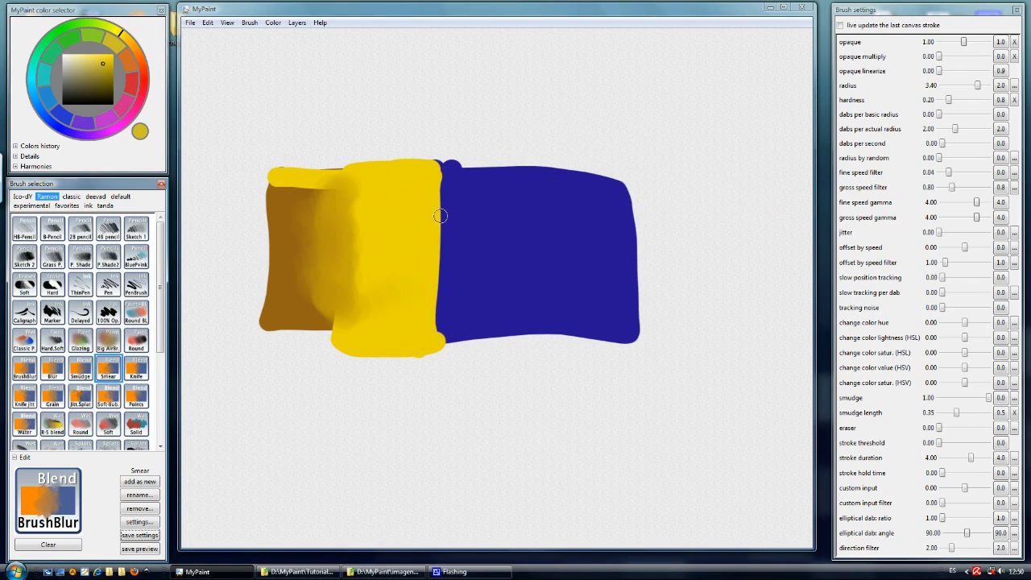
{"action": "mouse_move", "coordinate": [463, 127]}
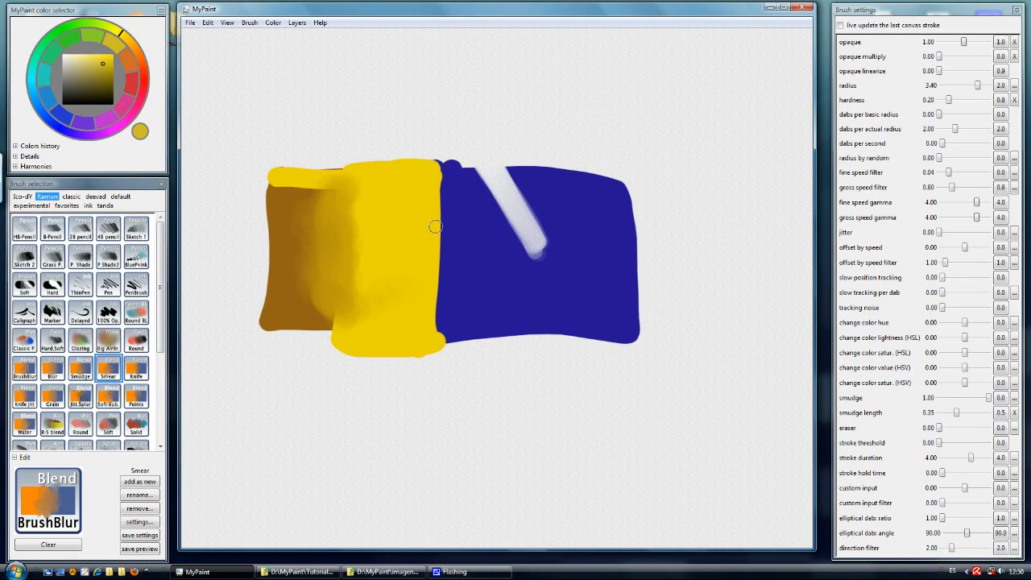
{"action": "mouse_move", "coordinate": [464, 258]}
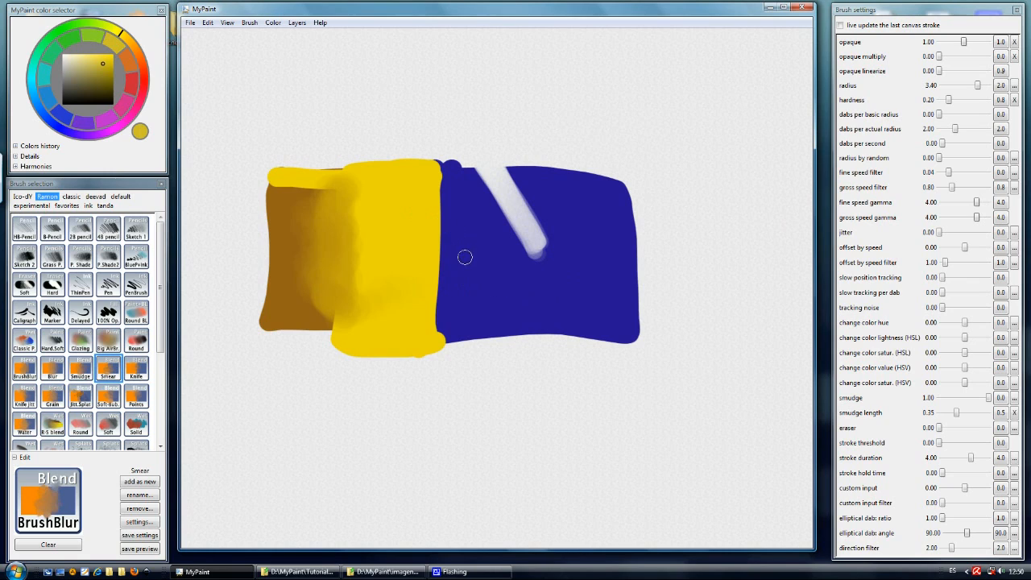
{"action": "mouse_move", "coordinate": [502, 265]}
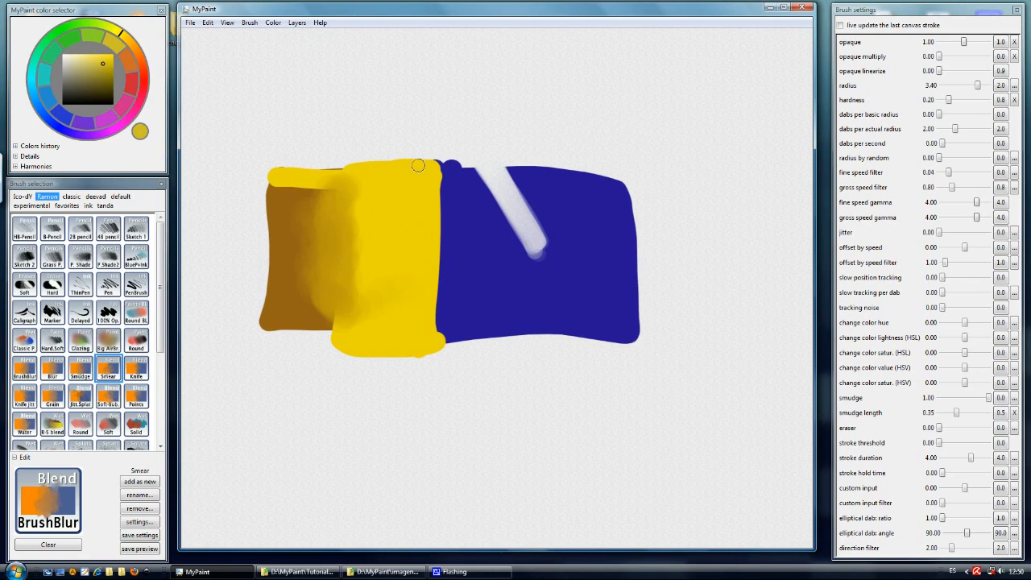
{"action": "mouse_move", "coordinate": [341, 182]}
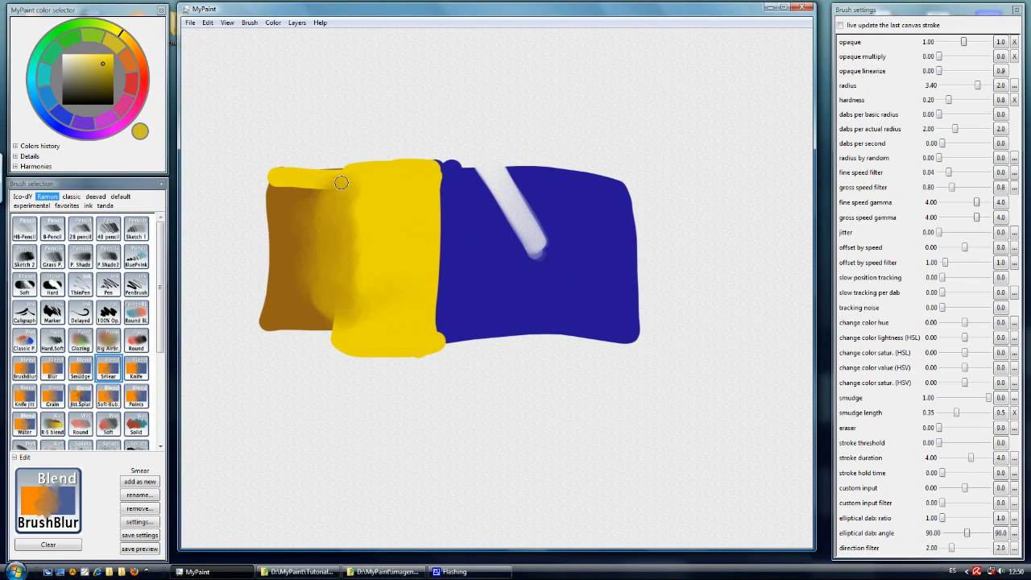
{"action": "mouse_move", "coordinate": [502, 271]}
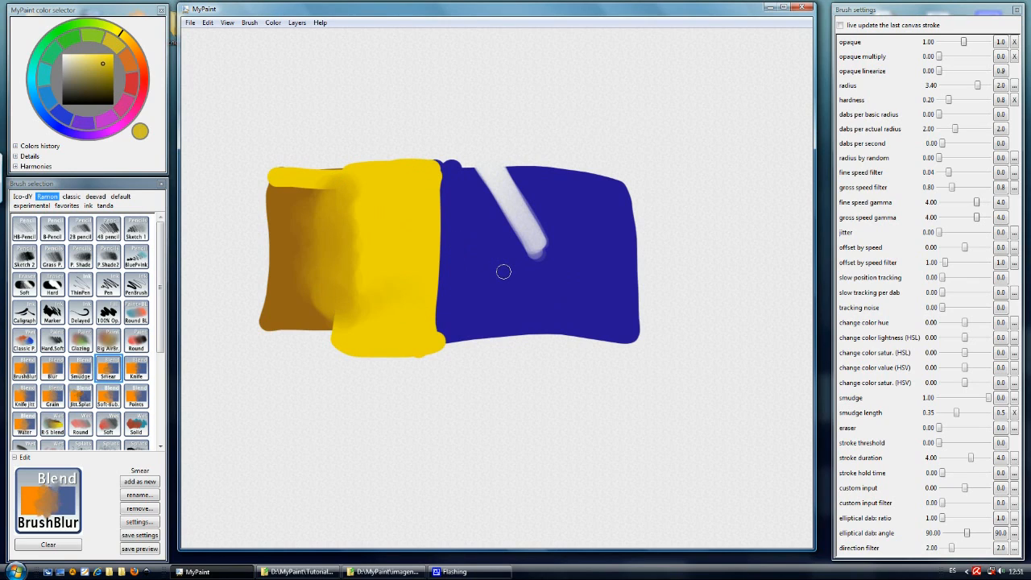
Step: Drag blur strokes that pull streaks of yellow into the blue block
{"action": "left_click_drag", "start_coordinate": [503, 271], "coordinate": [438, 240]}
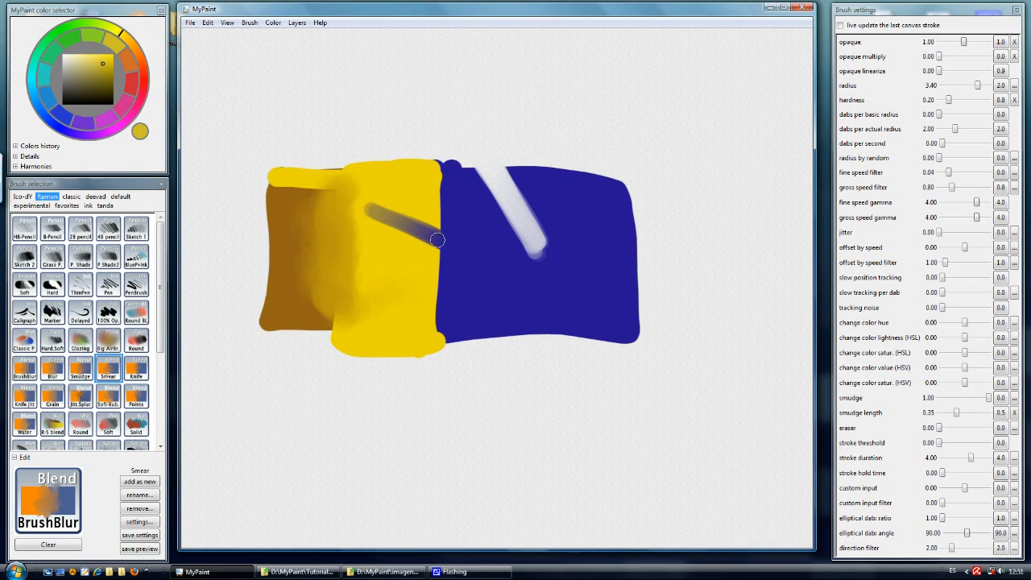
{"action": "left_click_drag", "start_coordinate": [438, 240], "coordinate": [480, 248]}
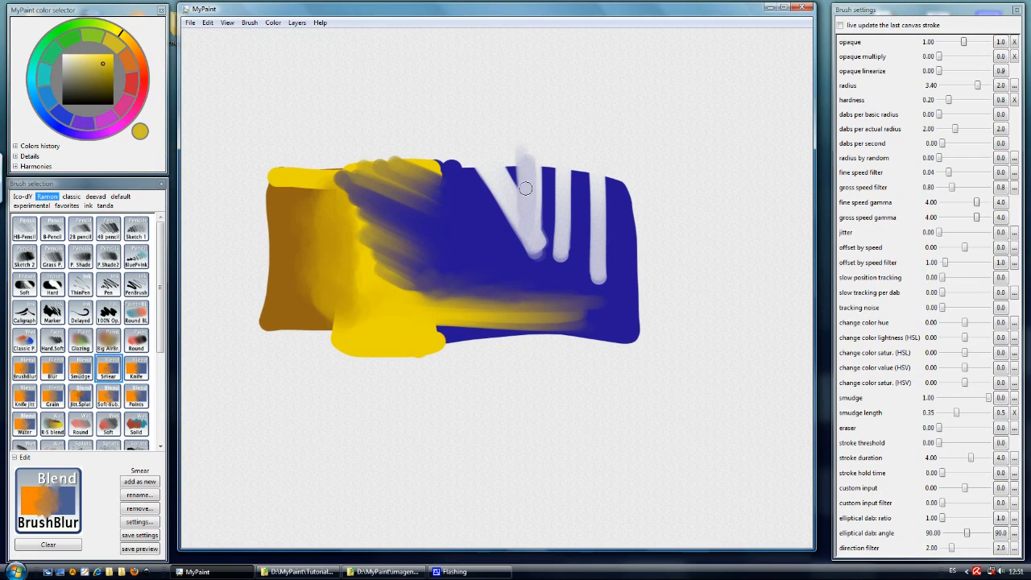
Step: With the Knife blend brush, smear yellow into the blue block and along its lower edge
{"action": "left_click_drag", "start_coordinate": [525, 188], "coordinate": [404, 302]}
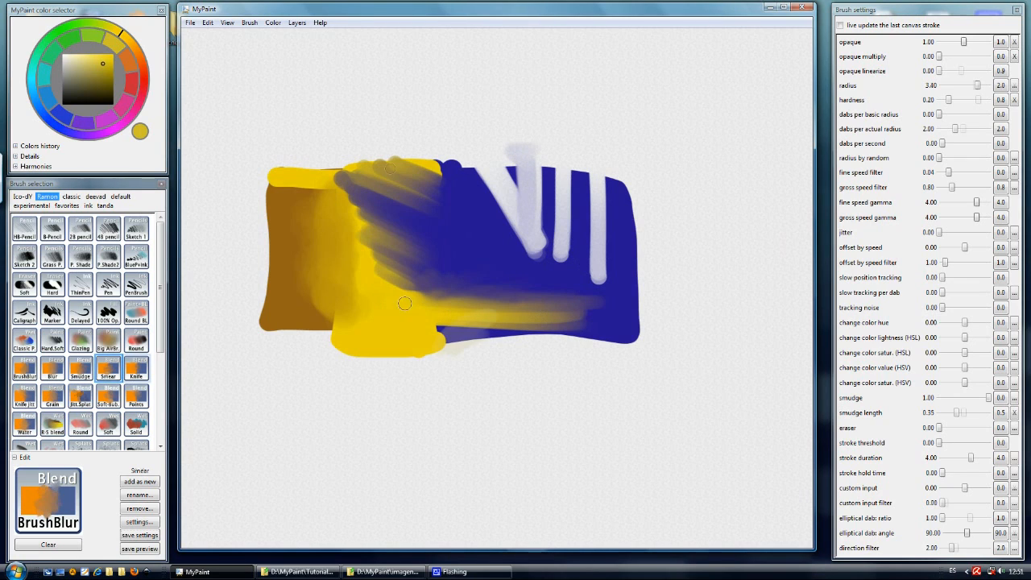
{"action": "left_click", "coordinate": [135, 367]}
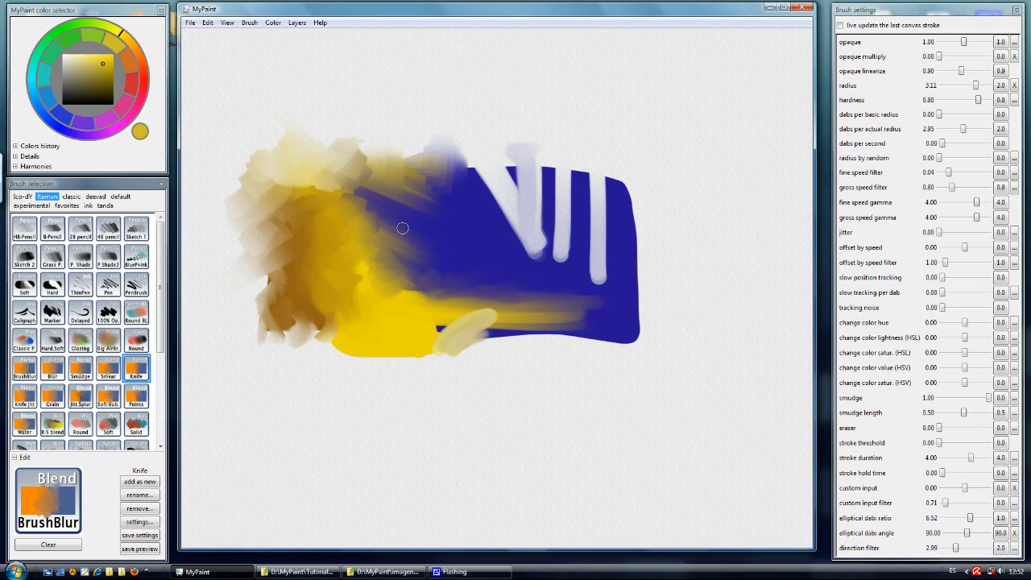
{"action": "left_click_drag", "start_coordinate": [402, 229], "coordinate": [418, 322]}
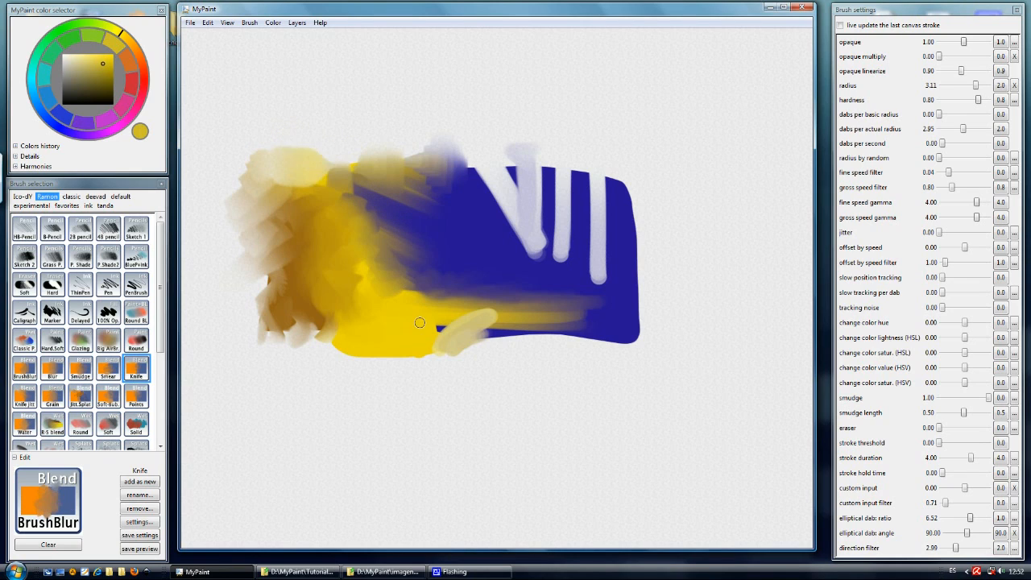
{"action": "left_click_drag", "start_coordinate": [419, 322], "coordinate": [367, 255]}
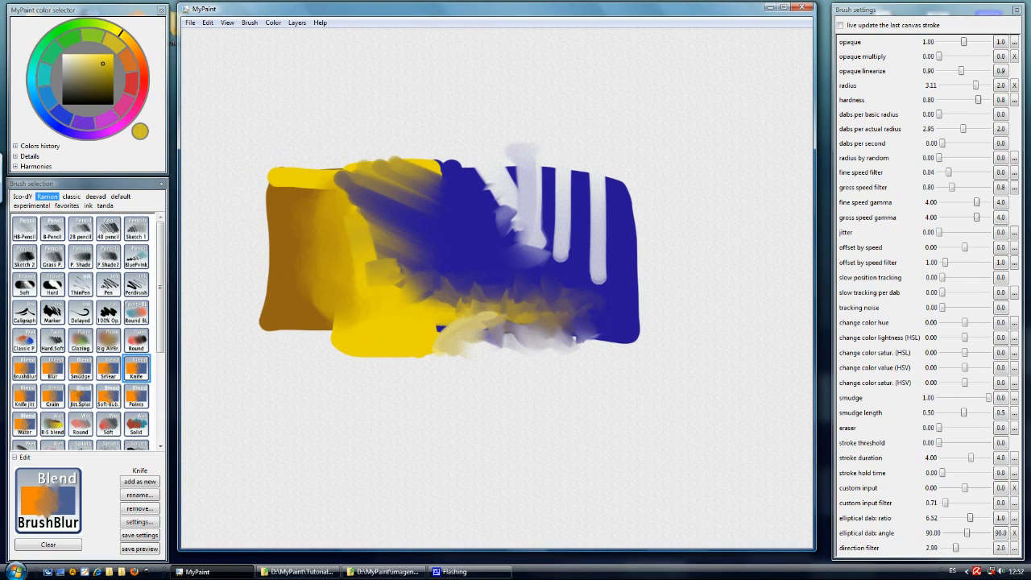
{"action": "left_click_drag", "start_coordinate": [499, 161], "coordinate": [483, 202]}
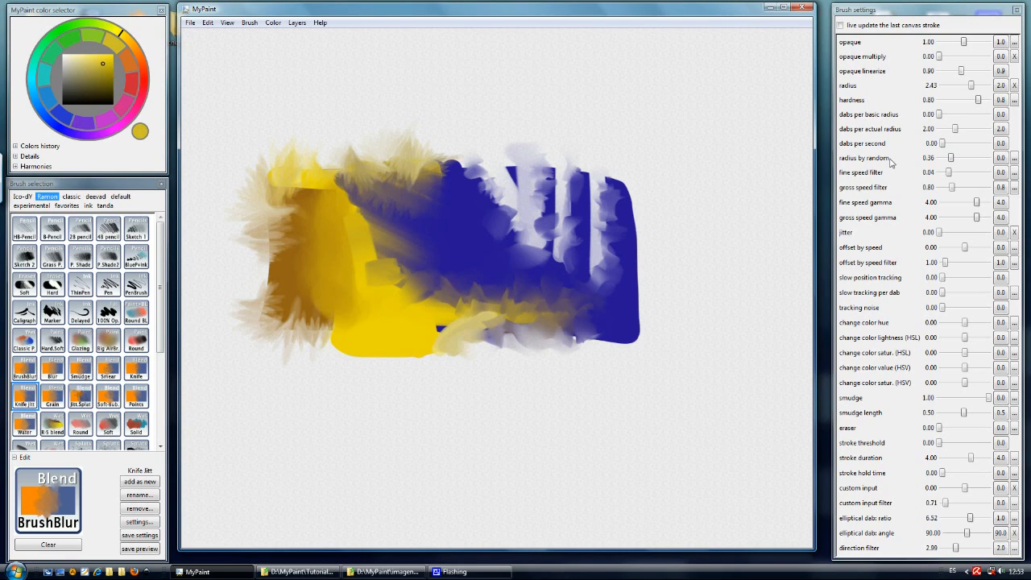
{"action": "mouse_move", "coordinate": [902, 302]}
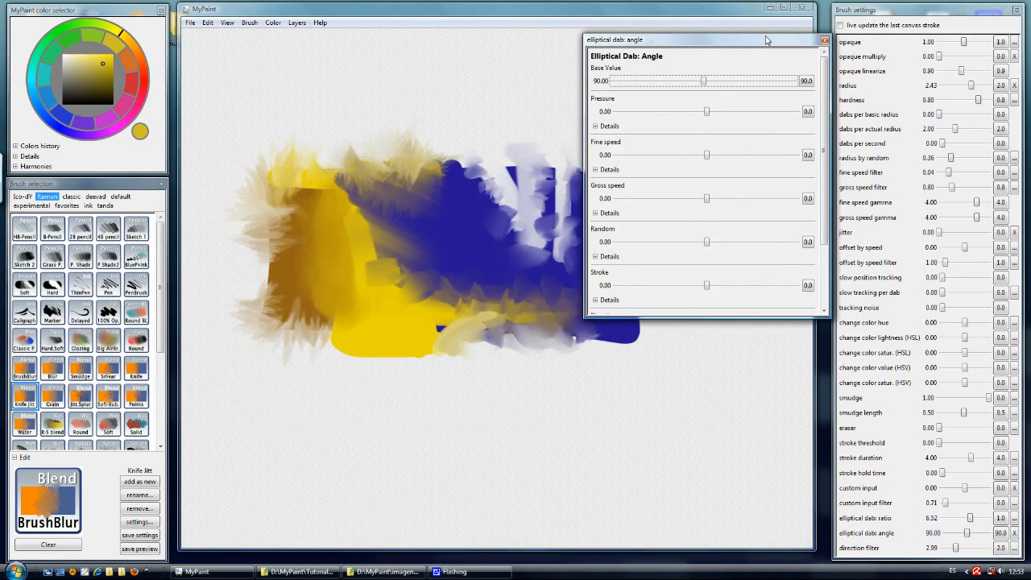
Step: Scroll to the Direction section of the elliptical dab angle setting and adjust the curve's left endpoint
{"action": "scroll", "scroll_direction": "down", "scroll_amount": 3}
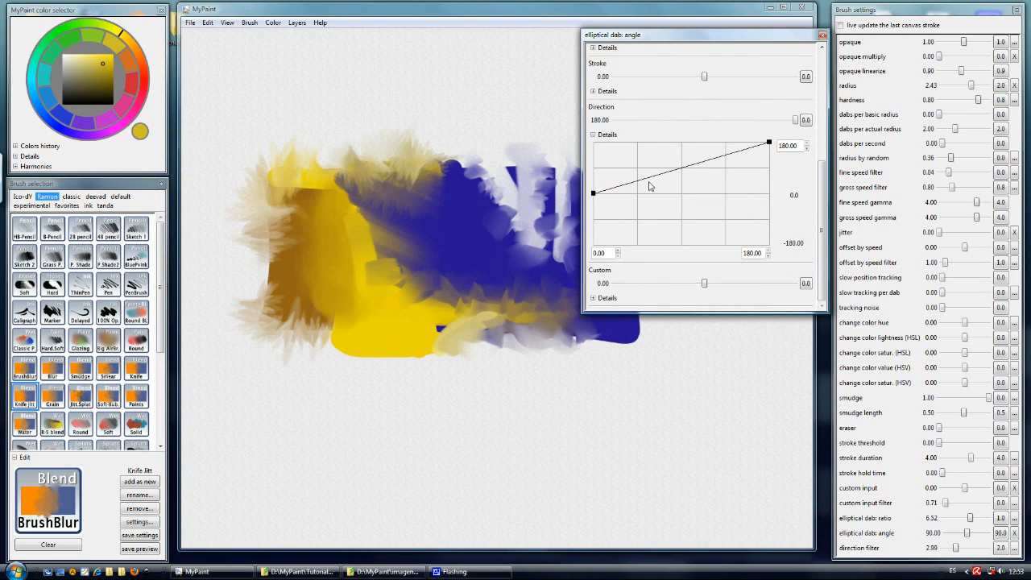
{"action": "mouse_move", "coordinate": [626, 178]}
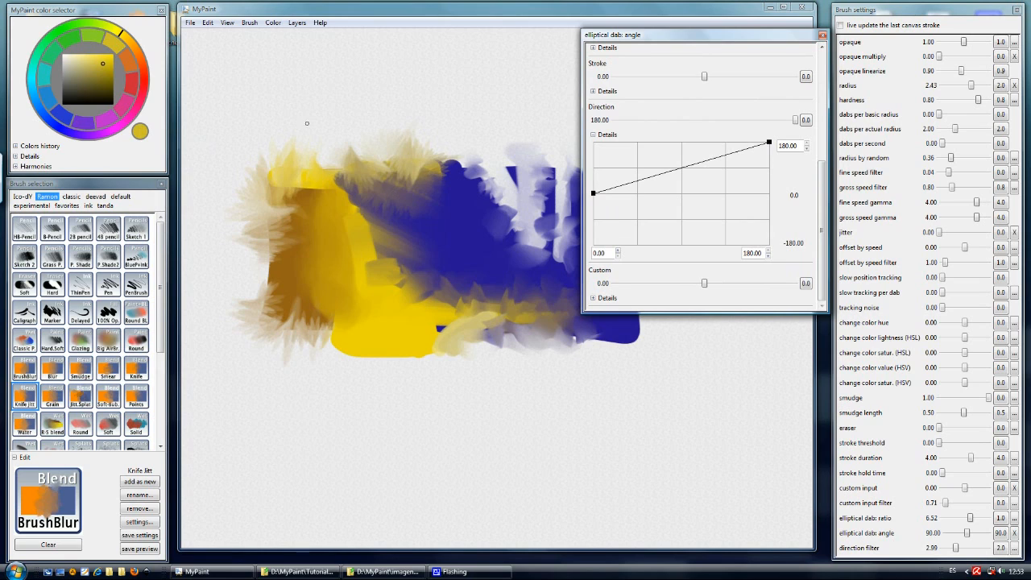
{"action": "mouse_move", "coordinate": [594, 197]}
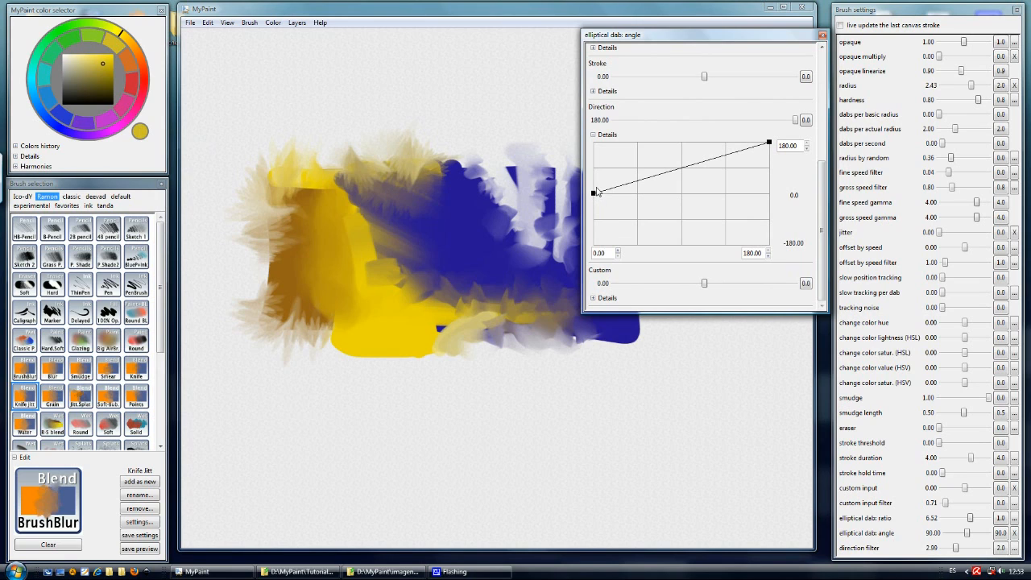
{"action": "mouse_move", "coordinate": [595, 158]}
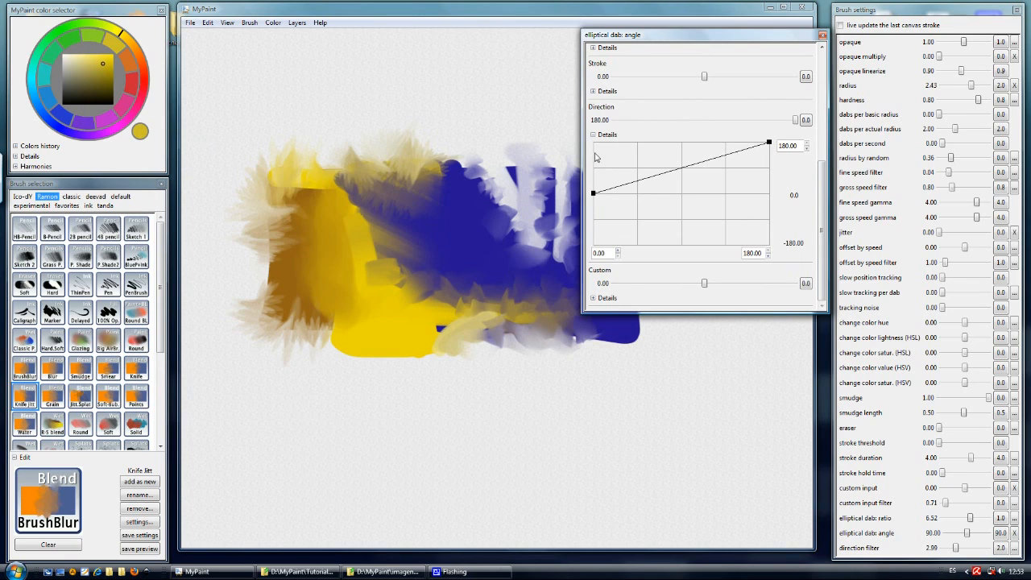
{"action": "mouse_move", "coordinate": [596, 198]}
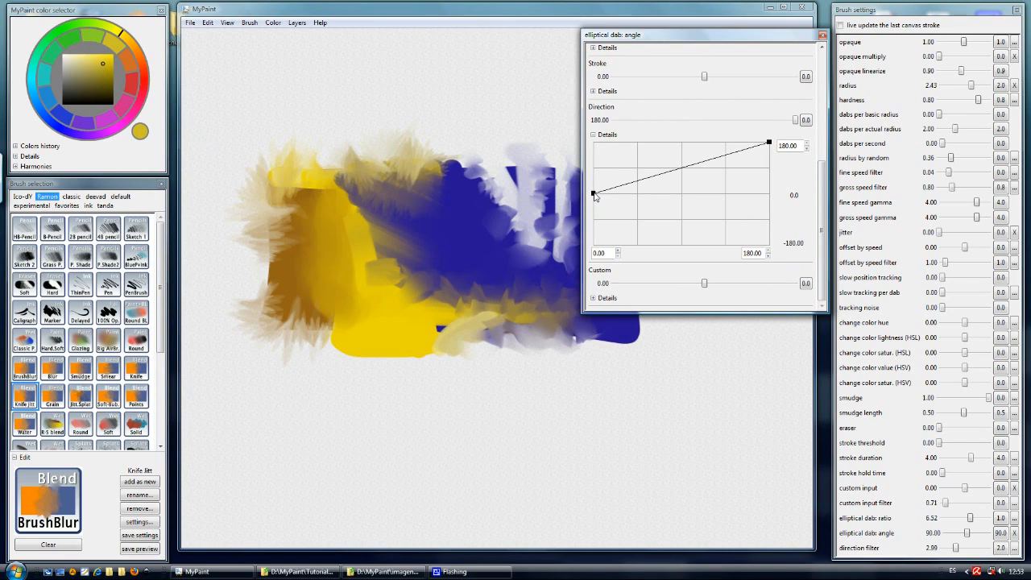
{"action": "left_click", "coordinate": [822, 36]}
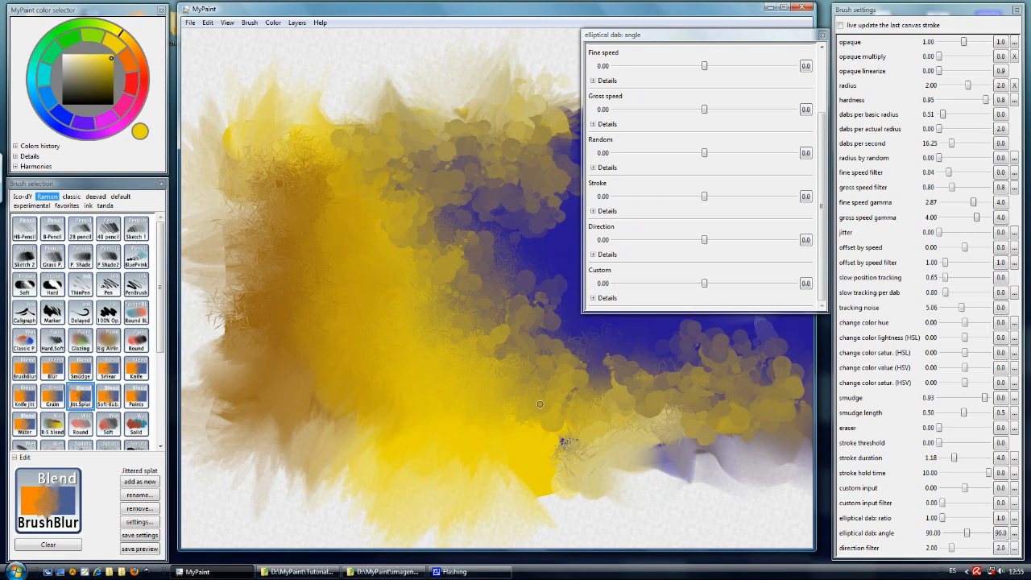
Step: Spread yellow splats further across the blue block with the splat blend brush
{"action": "left_click_drag", "start_coordinate": [539, 403], "coordinate": [458, 441]}
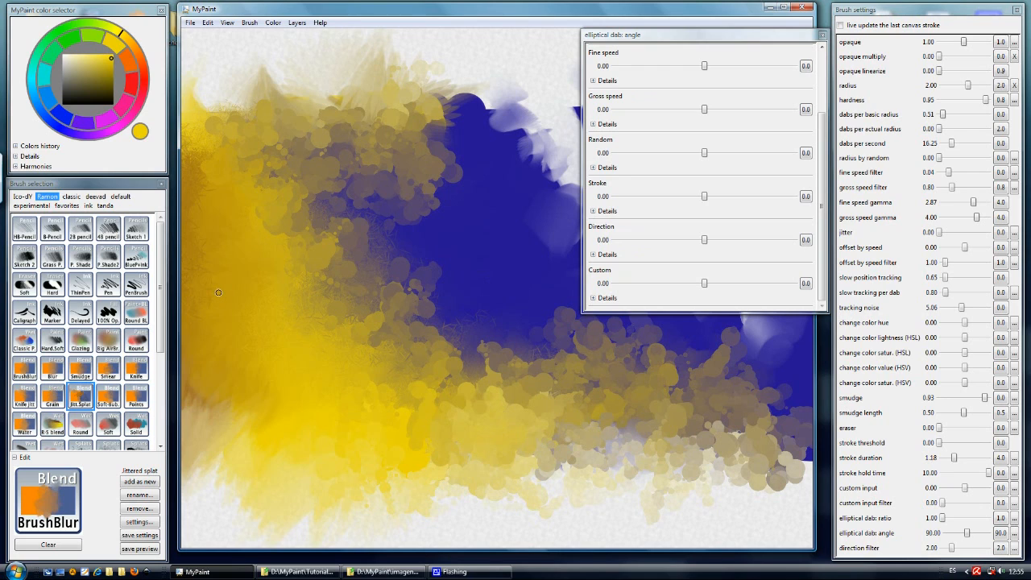
{"action": "mouse_move", "coordinate": [88, 383]}
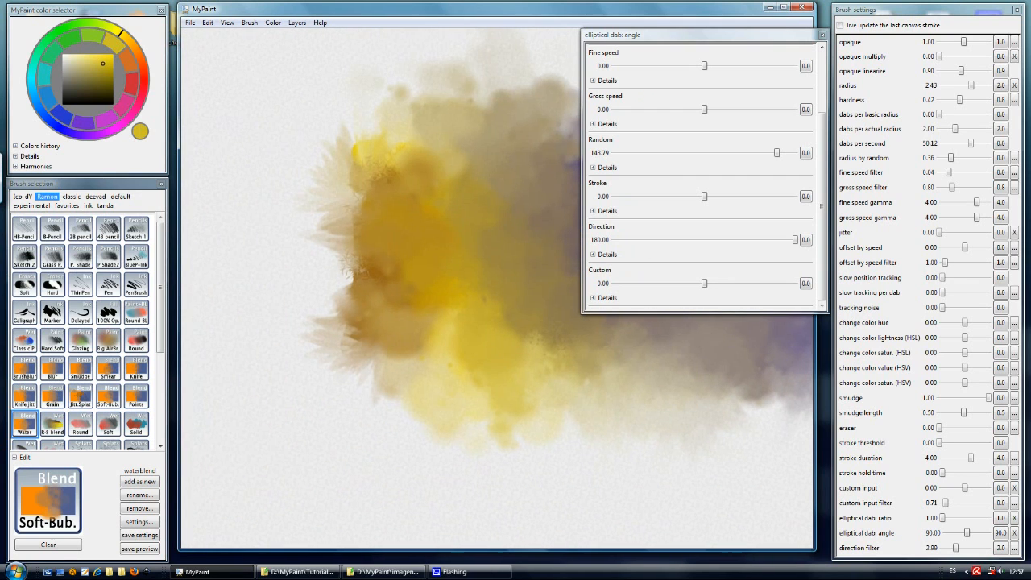
Step: Clear the layer so the canvas returns to blank white paper
{"action": "left_click", "coordinate": [49, 544]}
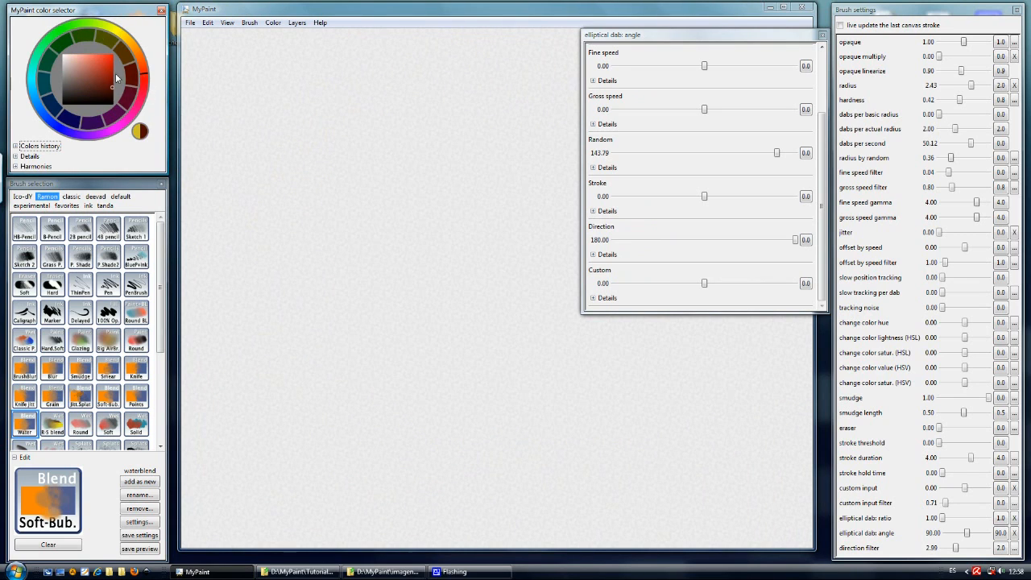
Step: With the fully opaque brush, paint a red block and a green block overlapping its right side
{"action": "left_click", "coordinate": [281, 184]}
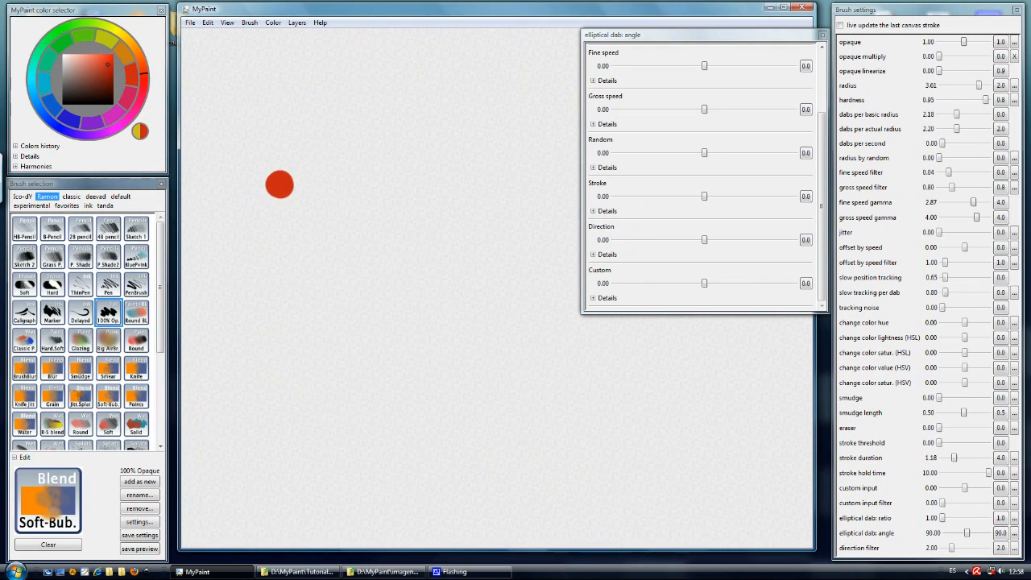
{"action": "left_click_drag", "start_coordinate": [282, 185], "coordinate": [434, 347]}
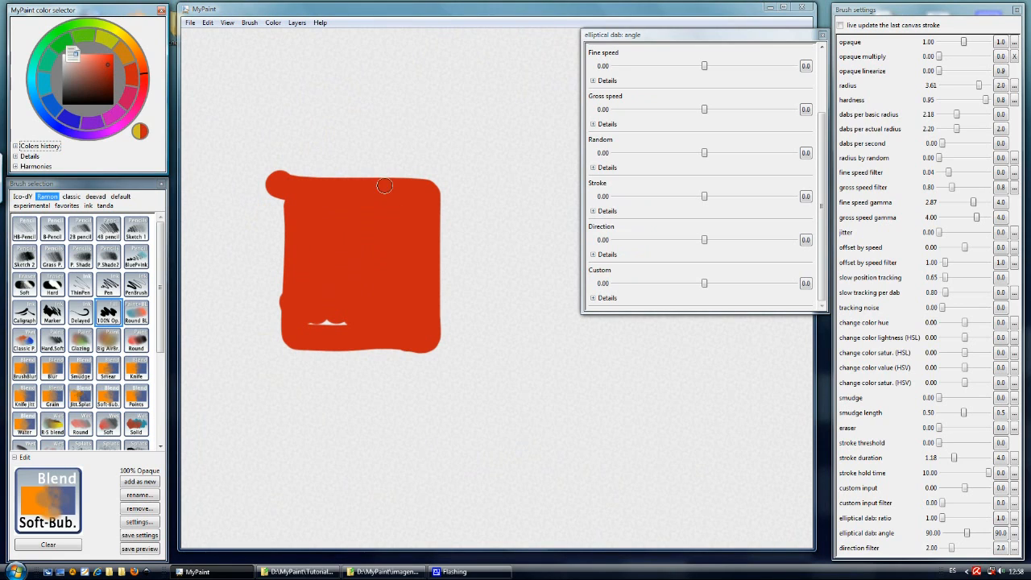
{"action": "left_click_drag", "start_coordinate": [435, 185], "coordinate": [560, 325]}
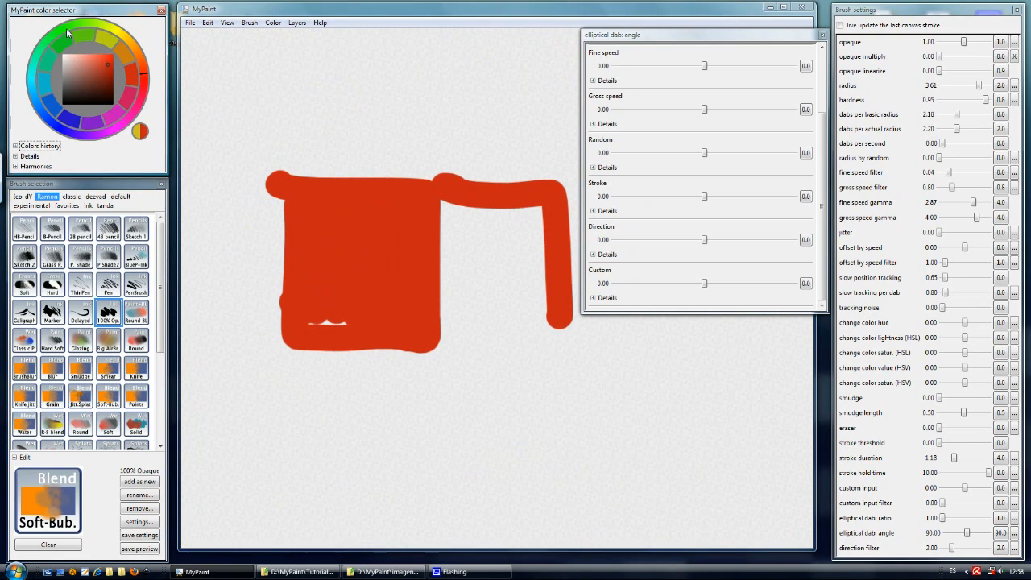
{"action": "left_click_drag", "start_coordinate": [448, 169], "coordinate": [448, 362]}
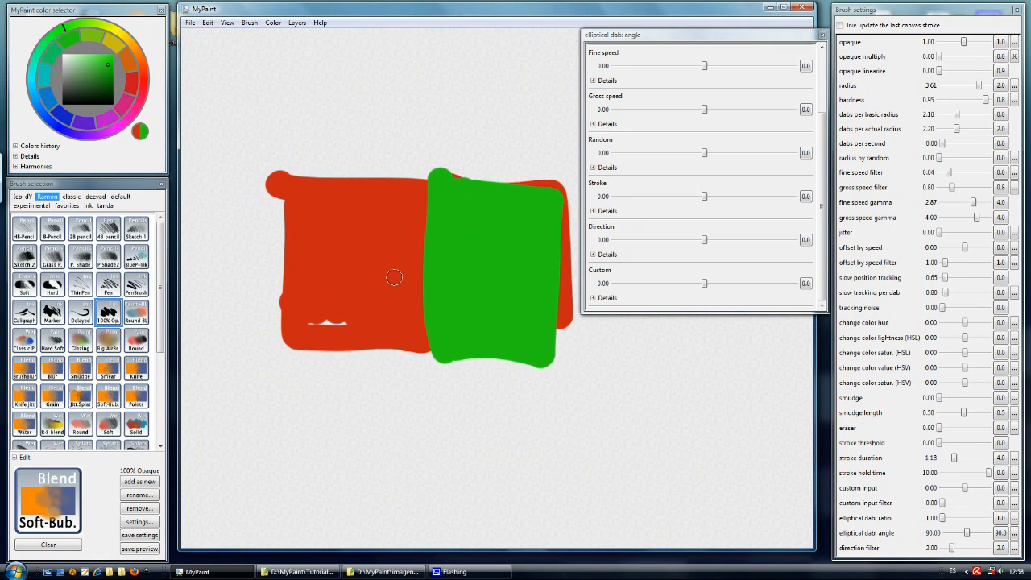
{"action": "scroll", "scroll_direction": "down", "scroll_amount": 3}
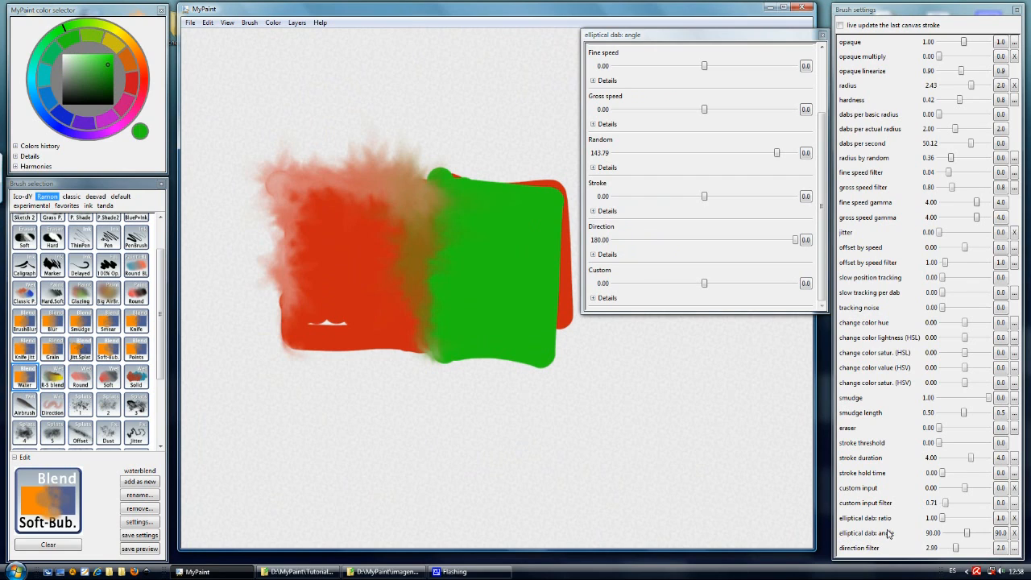
{"action": "mouse_move", "coordinate": [918, 537]}
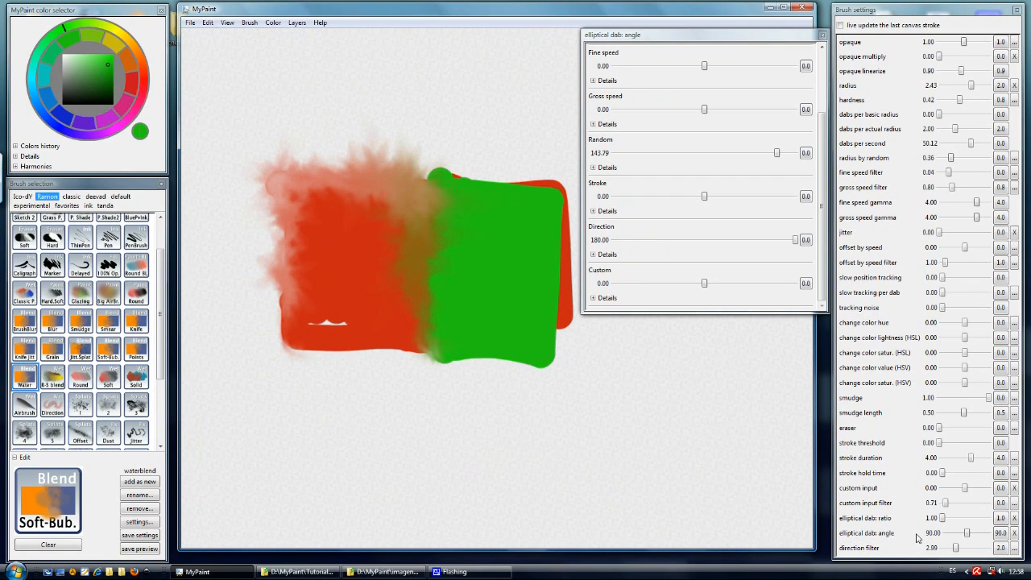